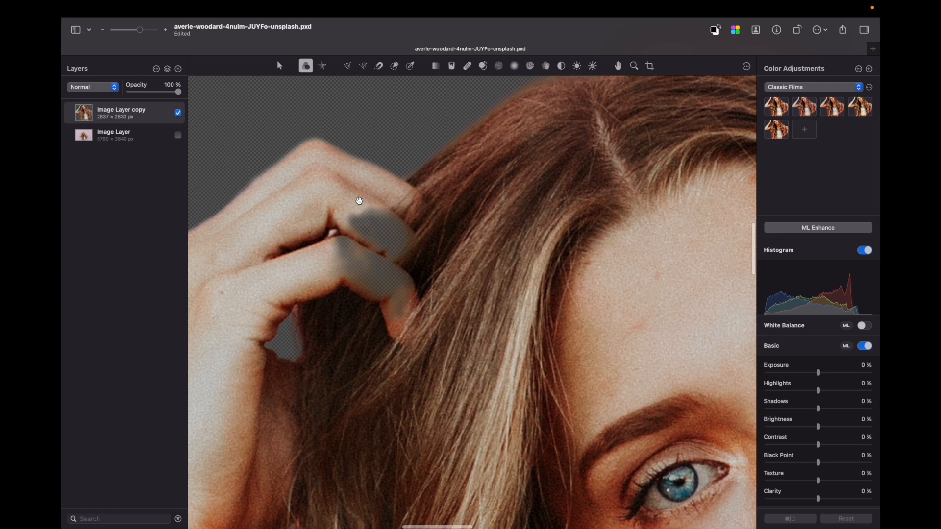
- Add a layer mask to the bottom original Image Layer to hide the photo behind the cut-out
{"action": "right_click", "coordinate": [114, 135]}
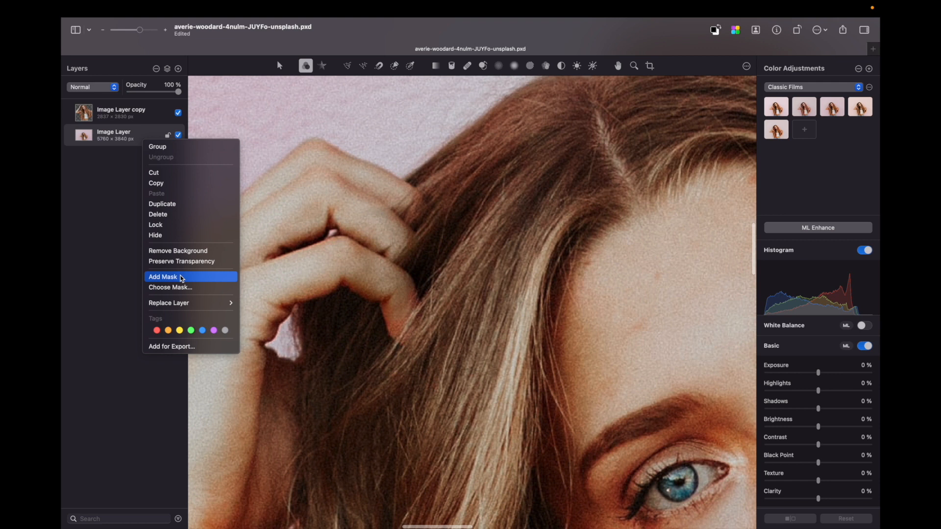
{"action": "left_click", "coordinate": [162, 276]}
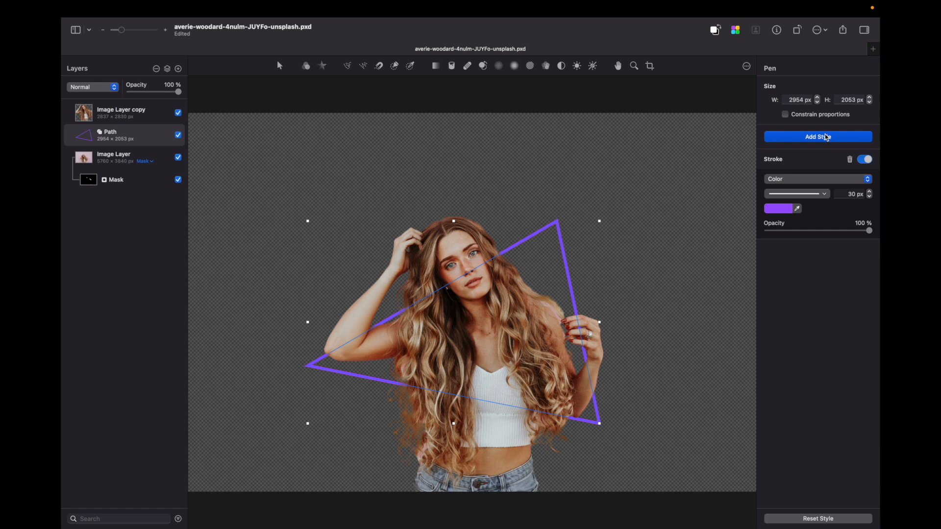
- Give the triangle path a pink 37 px drop shadow and a 12 px, 22% opacity stroke
{"action": "left_click", "coordinate": [817, 136]}
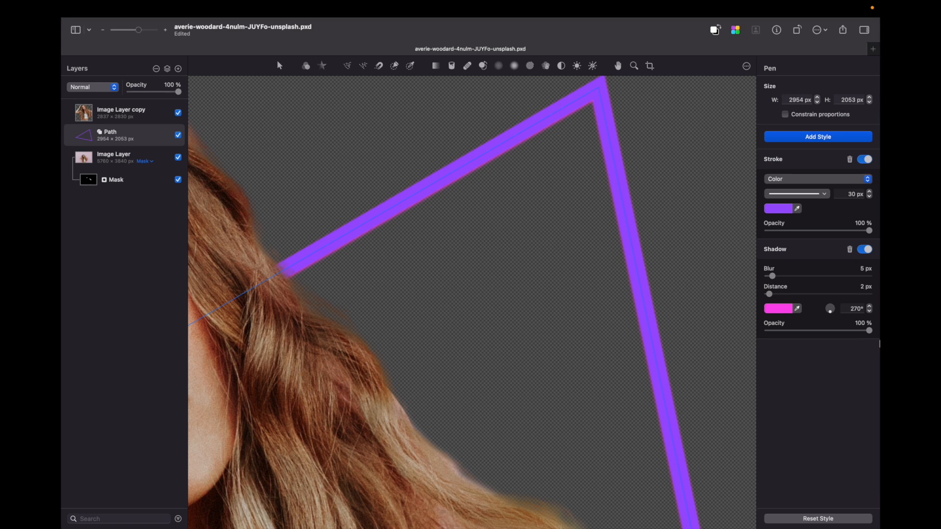
{"action": "left_click", "coordinate": [817, 136]}
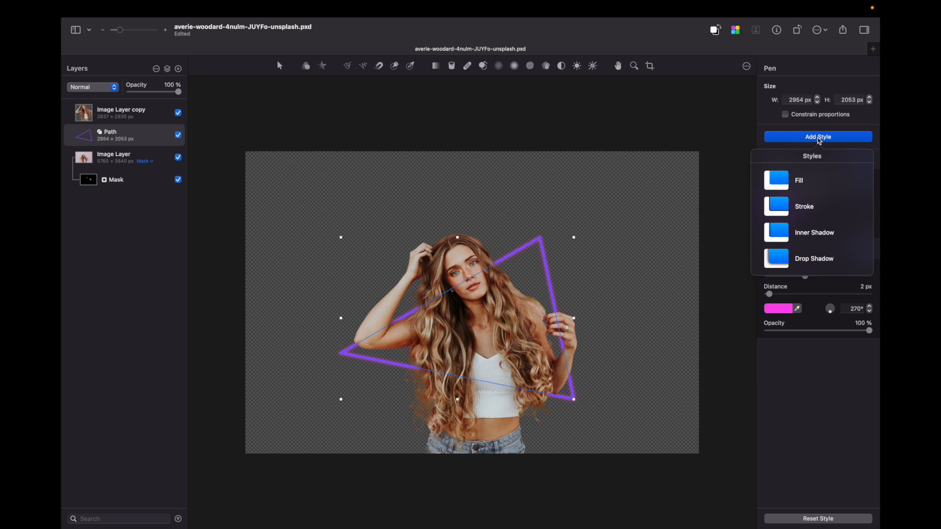
{"action": "left_click", "coordinate": [805, 207]}
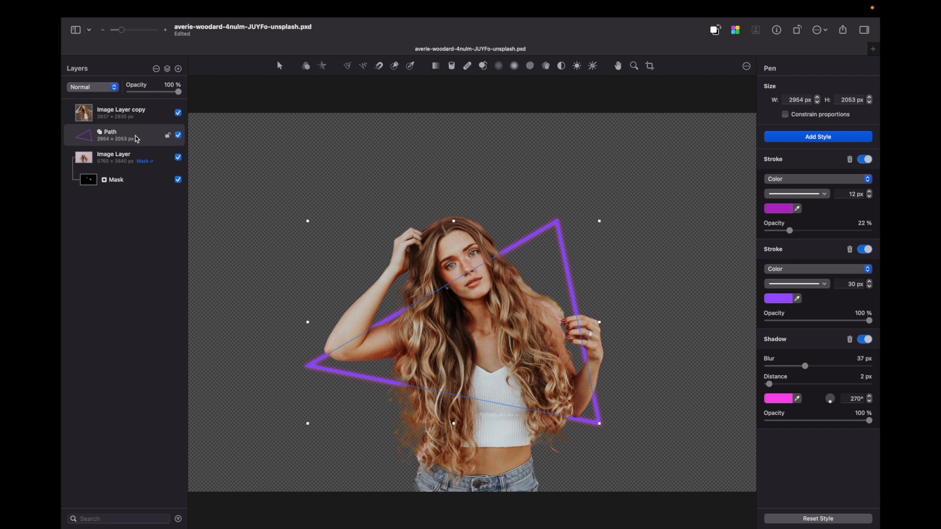
- Duplicate the triangle Path and Gaussian-blur the lower copy to about 49 px radius
{"action": "left_click", "coordinate": [270, 9]}
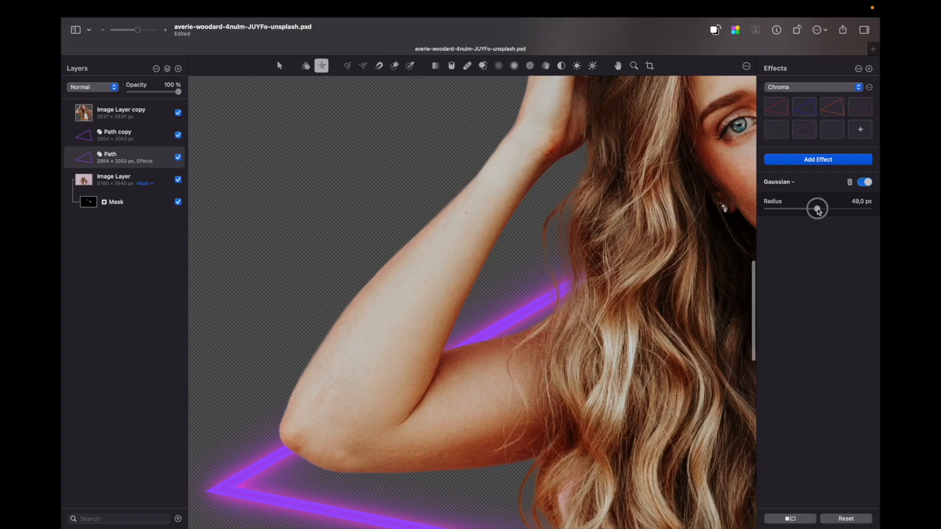
{"action": "left_click_drag", "start_coordinate": [818, 210], "coordinate": [797, 210]}
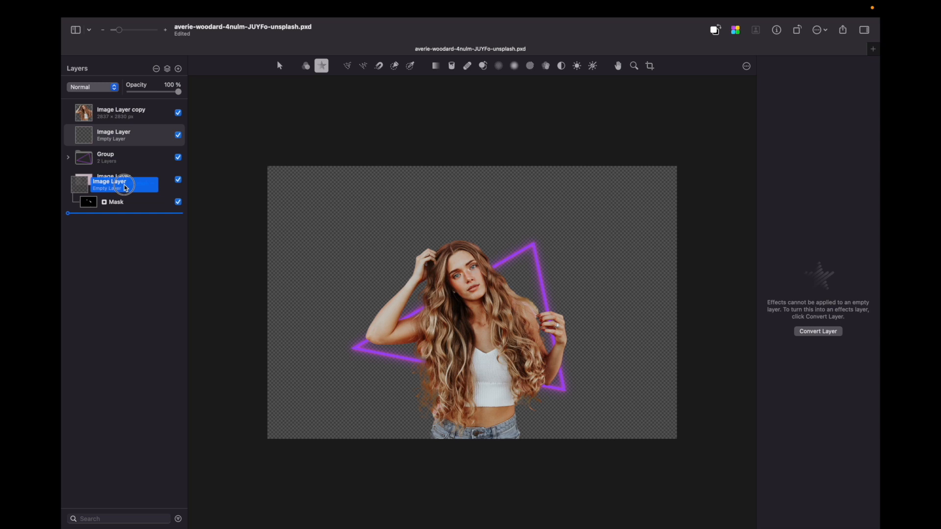
- Move the empty layer to the bottom of the stack and fill it with gray 4B4B4B
{"action": "left_click", "coordinate": [451, 66]}
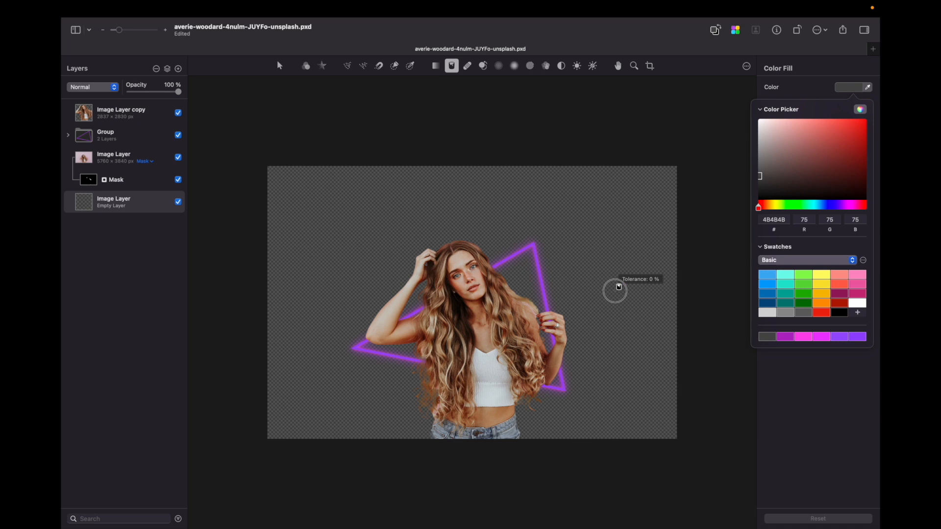
{"action": "left_click", "coordinate": [305, 66]}
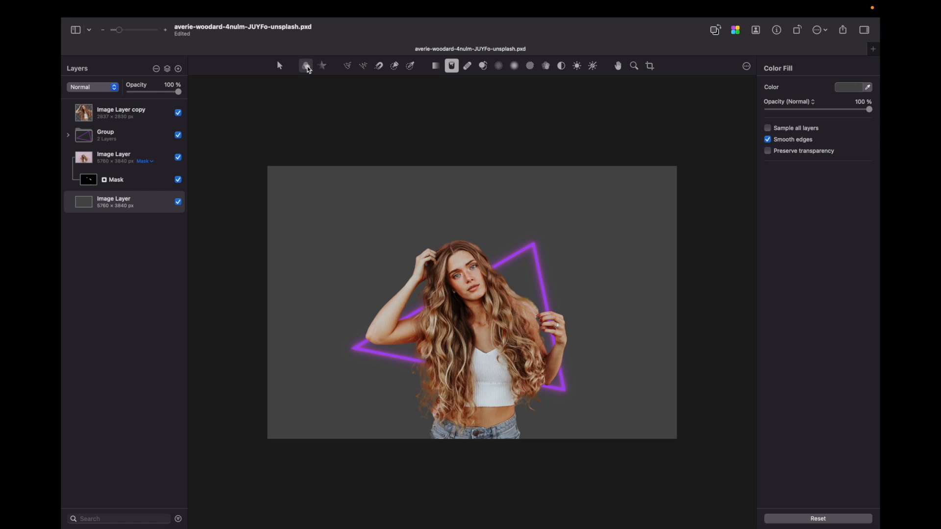
{"action": "left_click", "coordinate": [306, 66]}
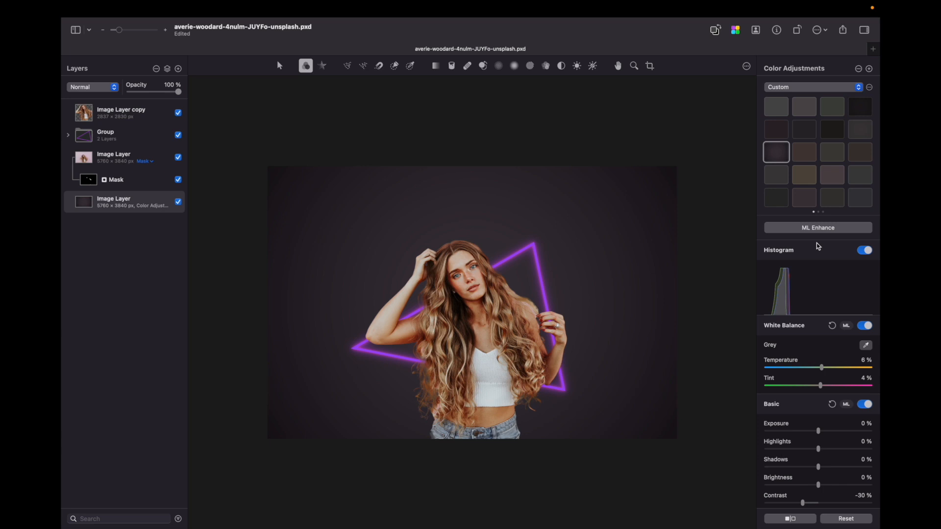
{"action": "mouse_move", "coordinate": [293, 162]}
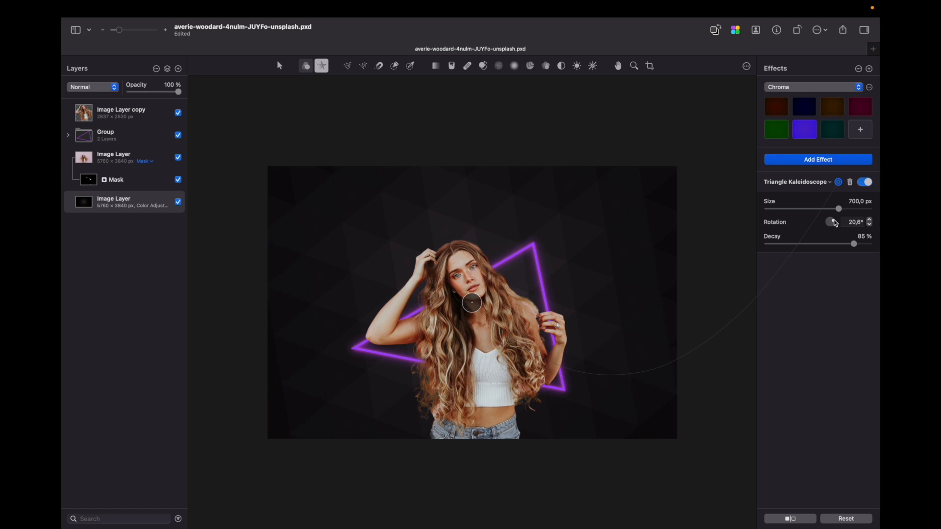
- Rotate the Triangle Kaleidoscope pattern about 20° (Size 700 px, Decay 85%) on the background
{"action": "left_click_drag", "start_coordinate": [839, 209], "coordinate": [856, 209]}
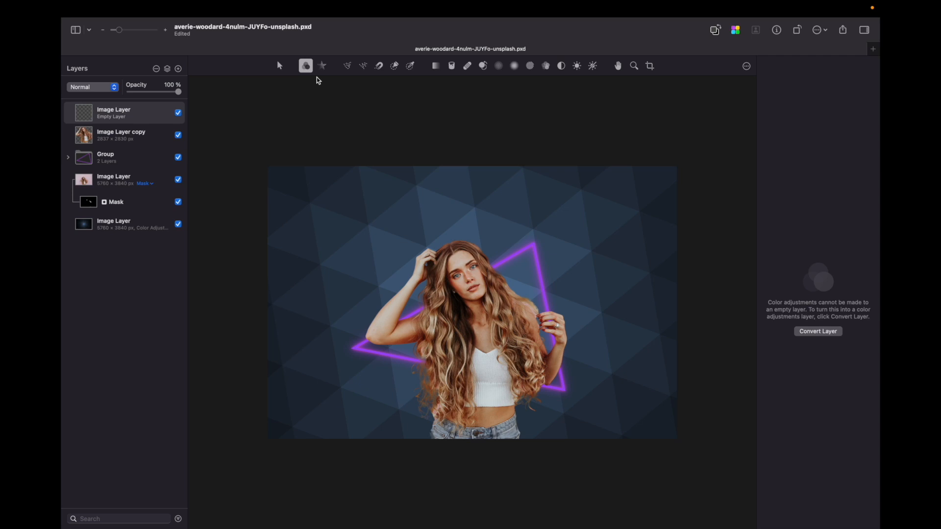
- Convert the new top empty layer into a Color Adjustments layer
{"action": "left_click", "coordinate": [817, 331]}
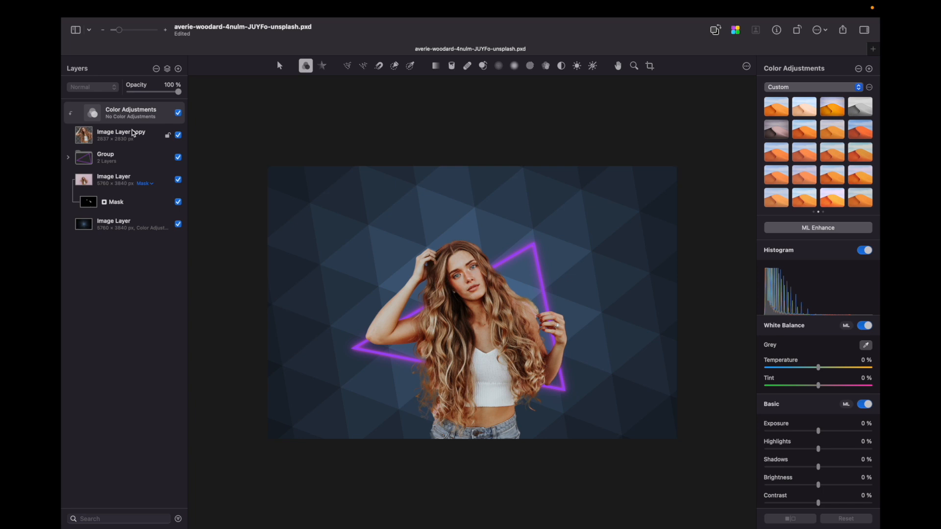
{"action": "left_click", "coordinate": [811, 456]}
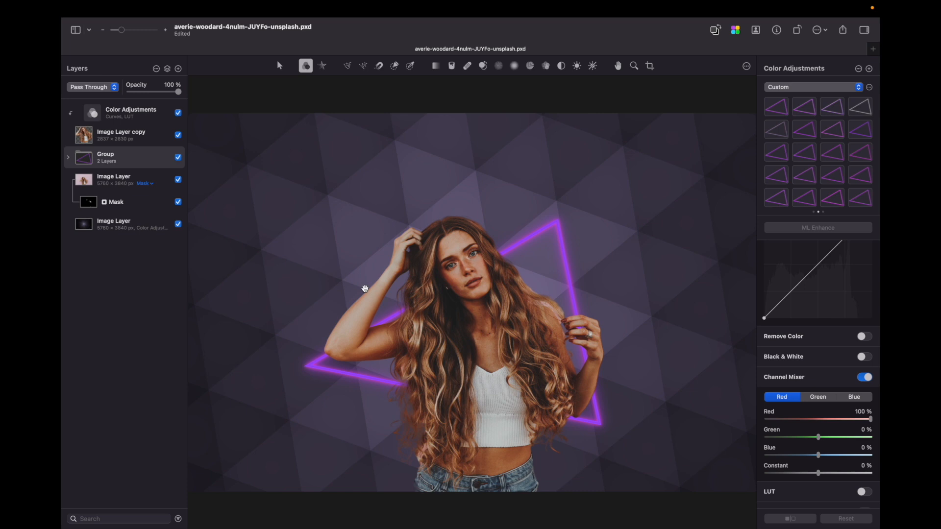
{"action": "mouse_move", "coordinate": [125, 159]}
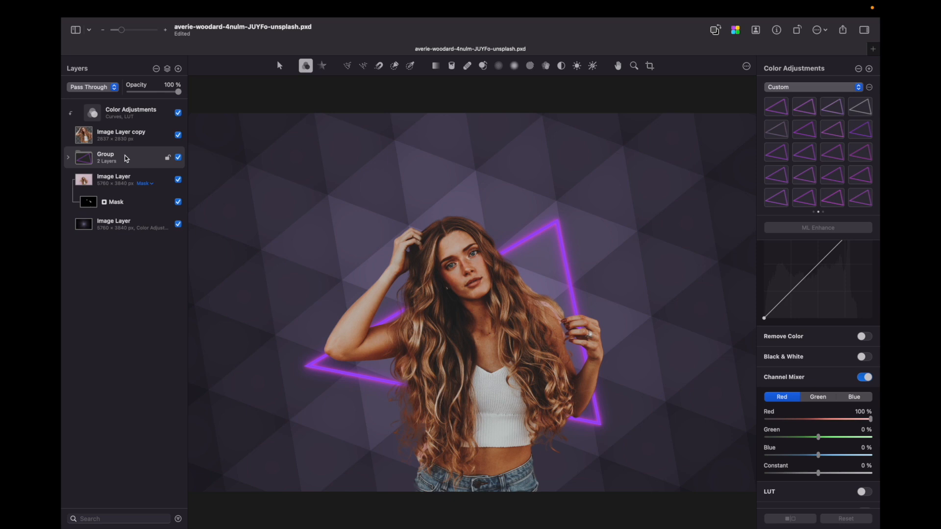
- Duplicate the Group containing the neon triangle paths
{"action": "key", "text": "b"}
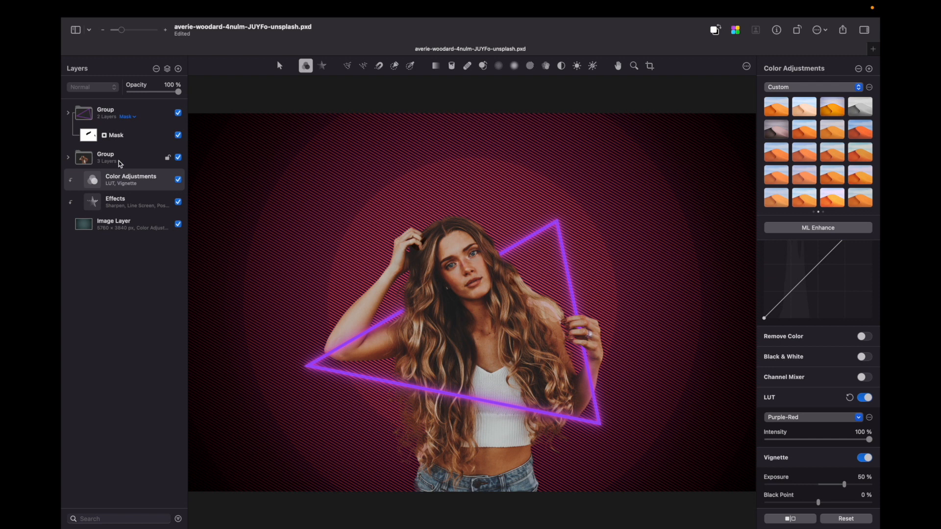
- Duplicate the red line-screen, posterized Effects layer so a copy sits above the portrait
{"action": "right_click", "coordinate": [108, 158]}
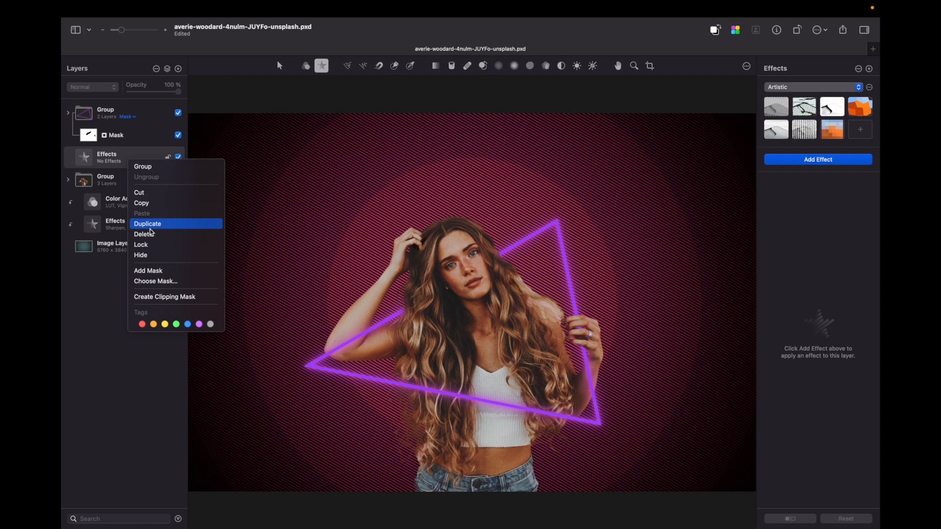
{"action": "left_click", "coordinate": [141, 213]}
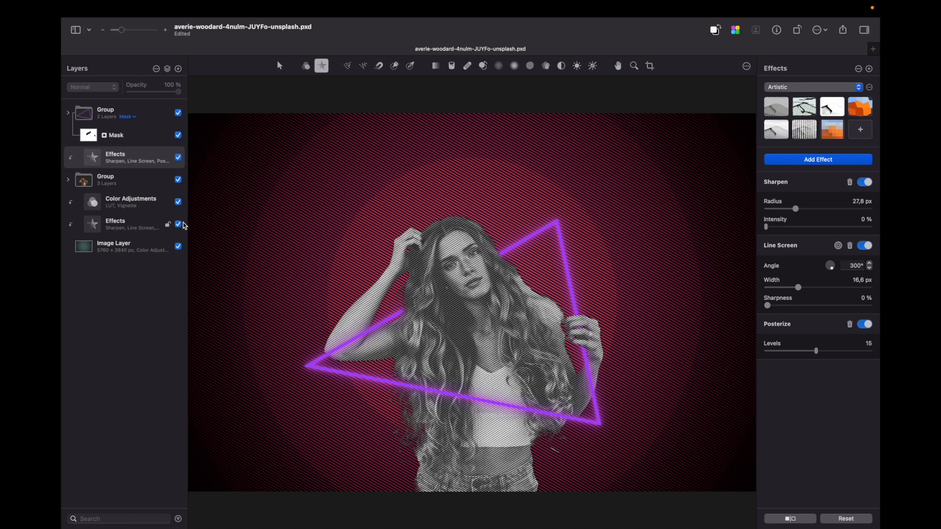
- Turn on the Channel Mixer in Color Adjustments for the added smoke image layer
{"action": "key", "text": "b"}
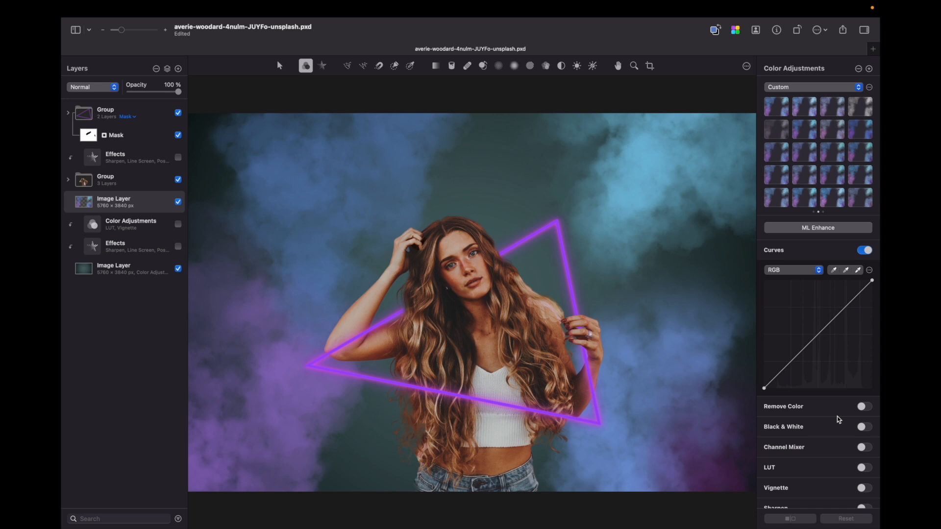
{"action": "left_click", "coordinate": [863, 416]}
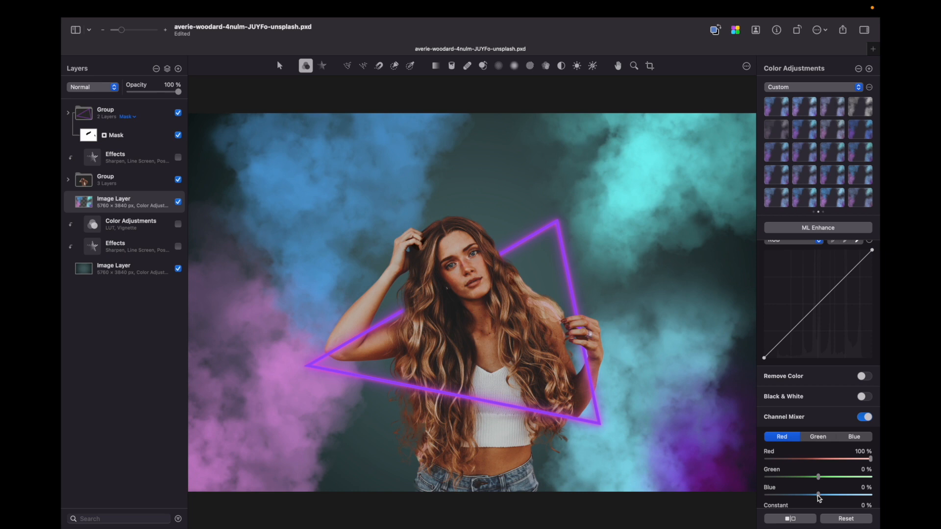